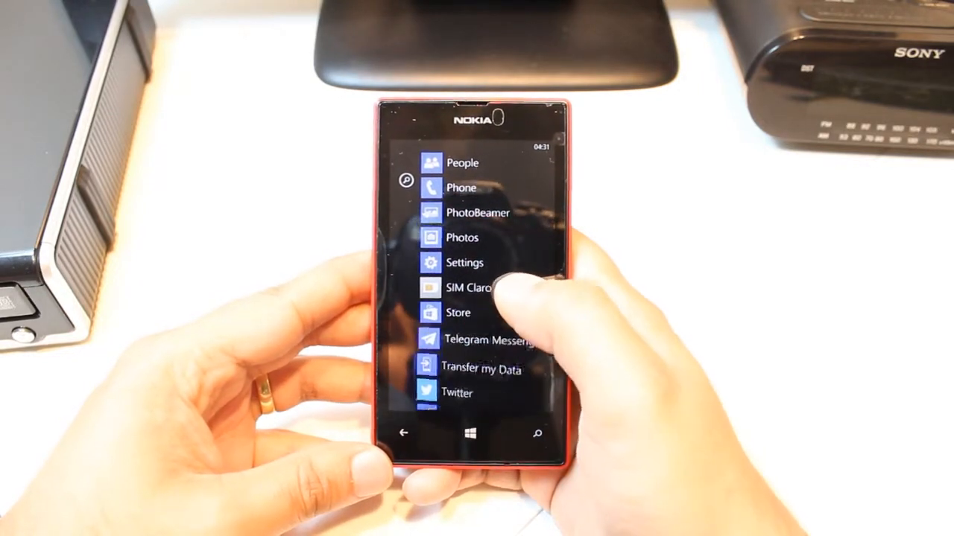
Open the Store and reach the free Google app's details page.
{"action": "left_click", "coordinate": [458, 313]}
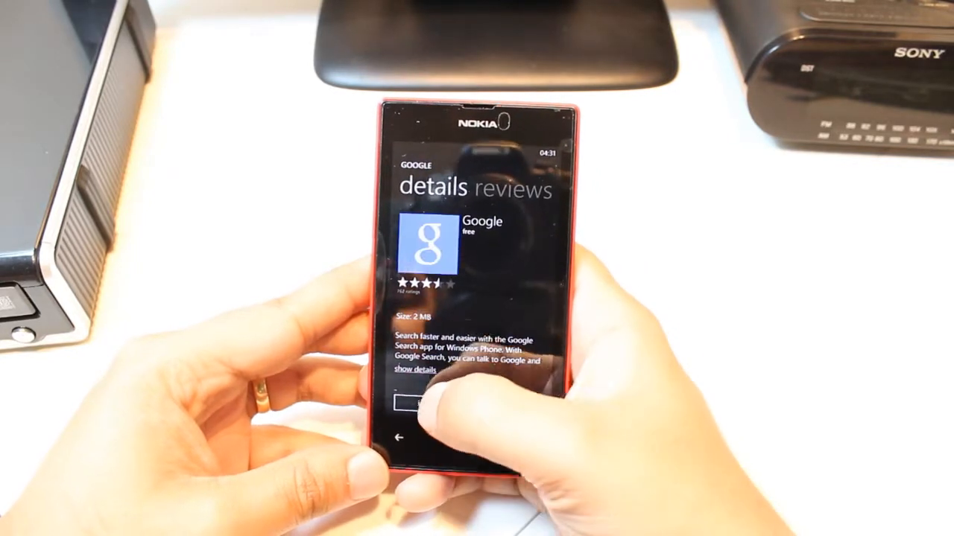
Install the Google app, granting it location access.
{"action": "left_click", "coordinate": [417, 405]}
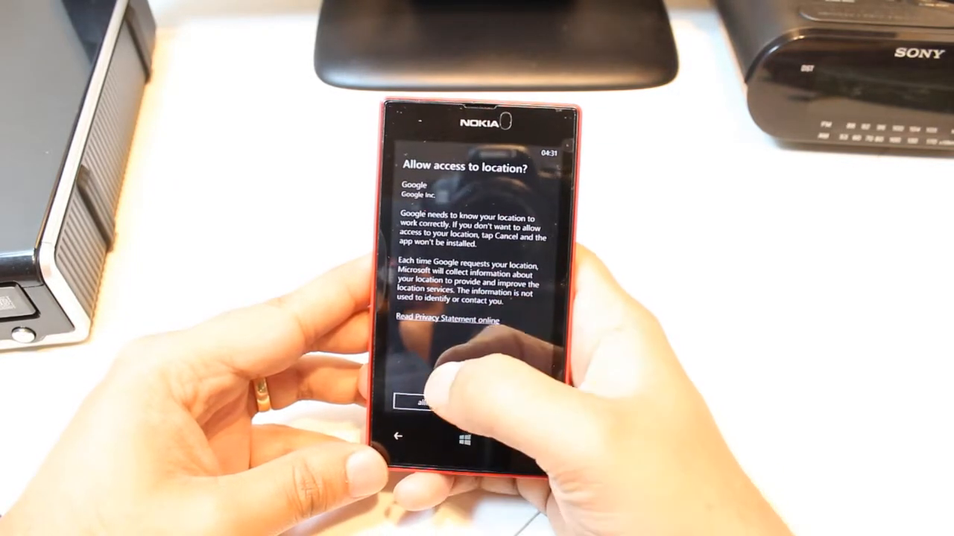
{"action": "left_click", "coordinate": [419, 403]}
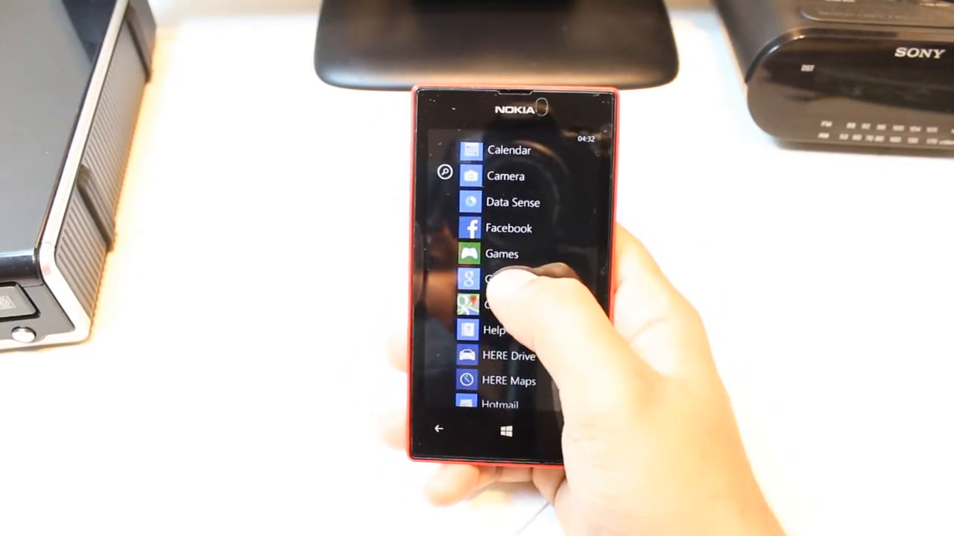
Launch the installed Google app and accept its terms of service.
{"action": "left_click", "coordinate": [492, 280]}
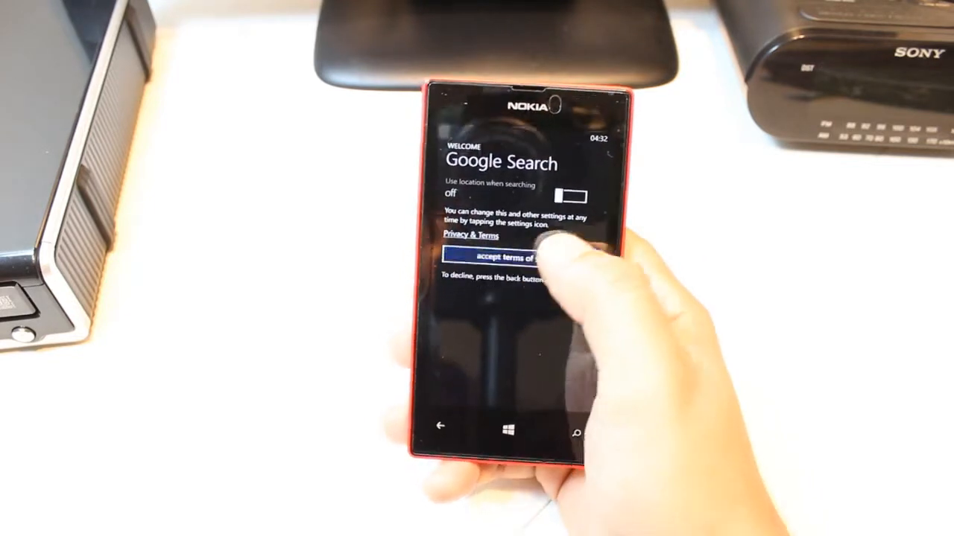
{"action": "left_click", "coordinate": [515, 258]}
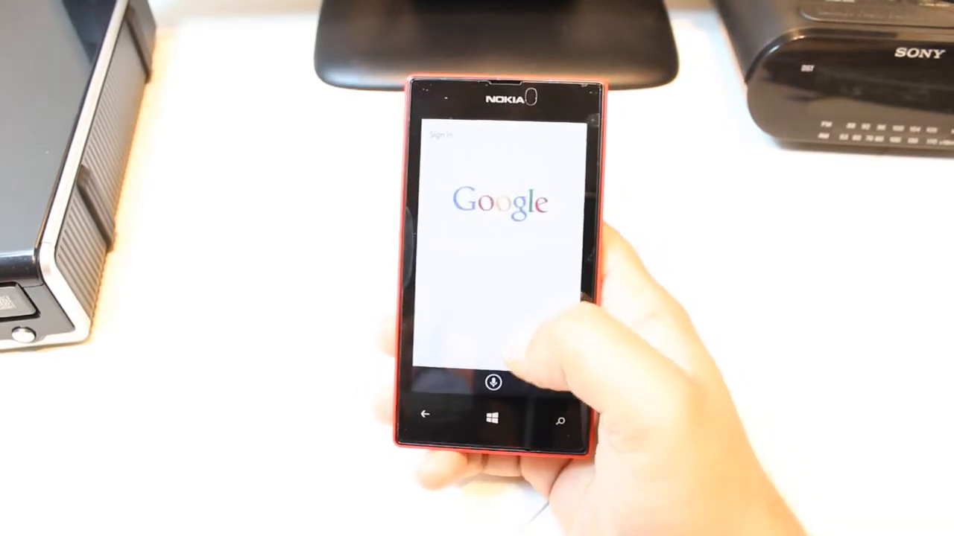
Speak 'weather' into the microphone to run a voice search.
{"action": "left_click", "coordinate": [493, 383]}
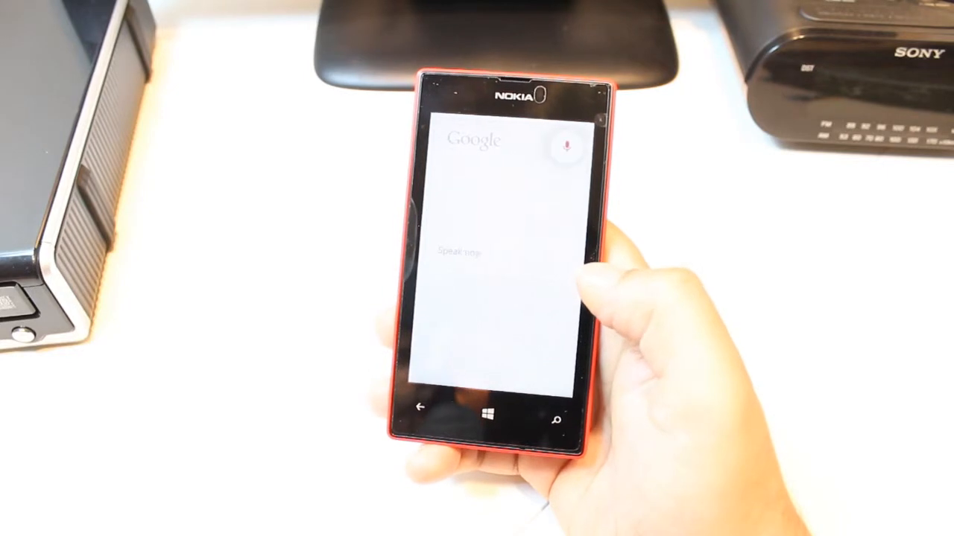
{"action": "left_click", "coordinate": [566, 146]}
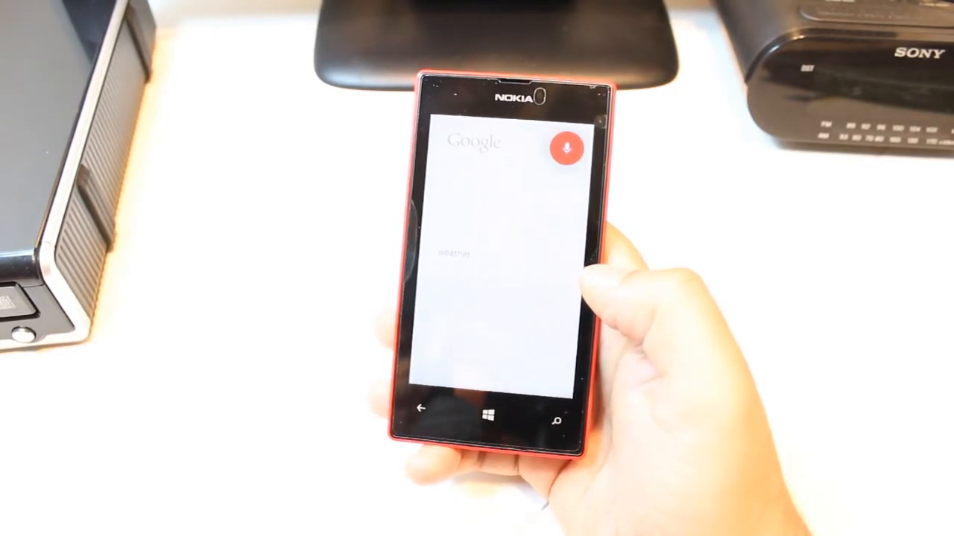
{"action": "left_click", "coordinate": [453, 253]}
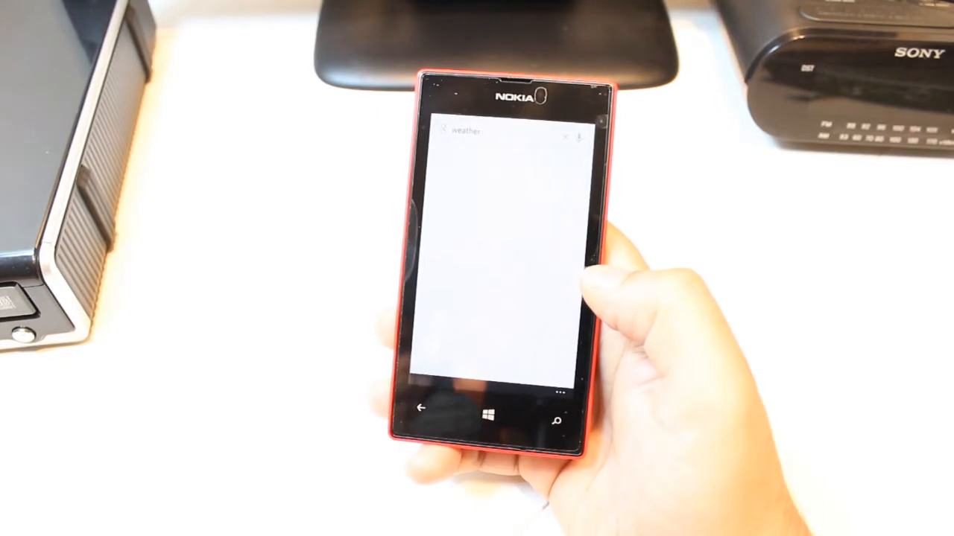